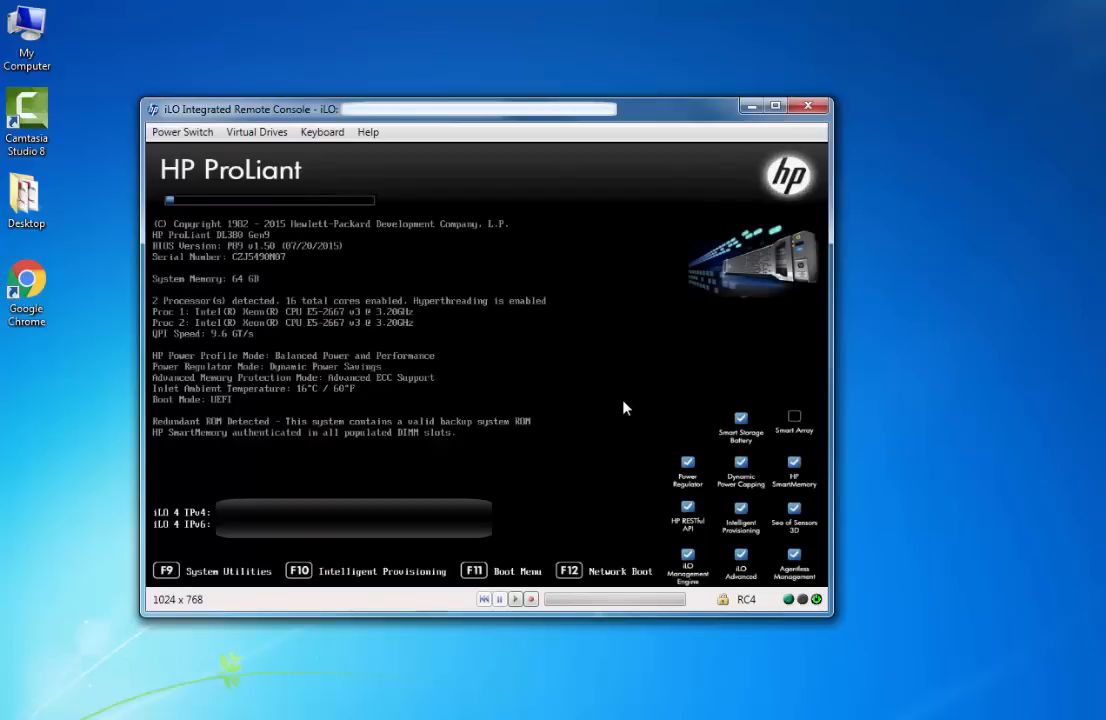
mouse_move(620, 396)
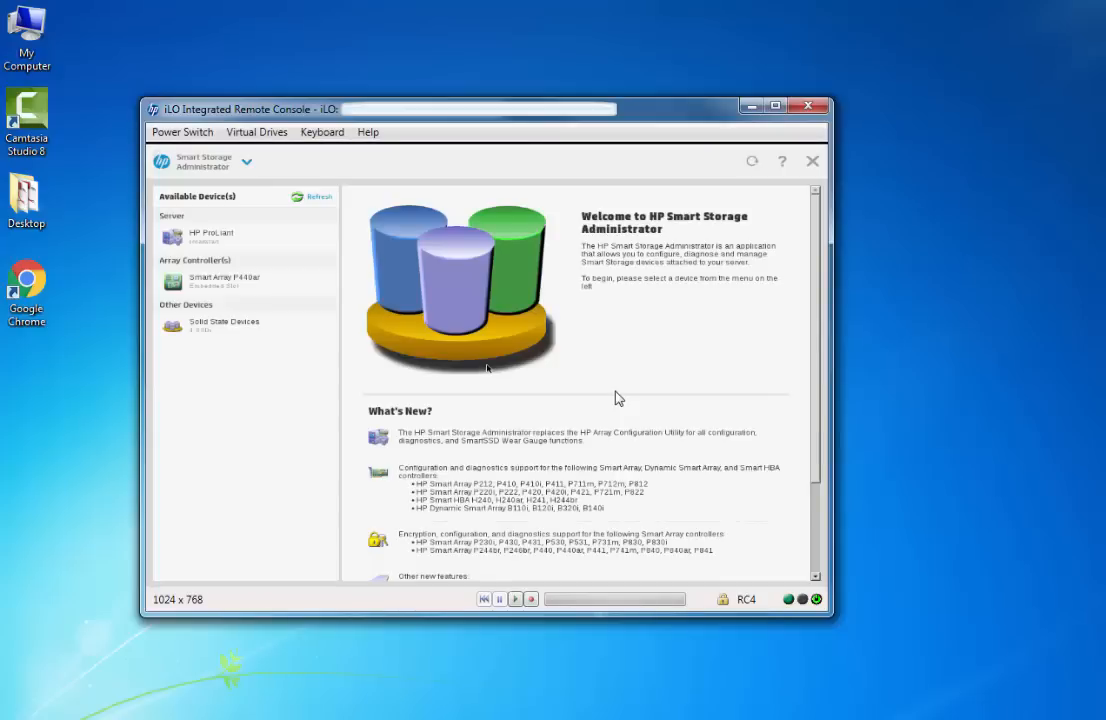
List the Smart Array P440ar's unassigned drives under Controller Devices via Configure
left_click(200, 280)
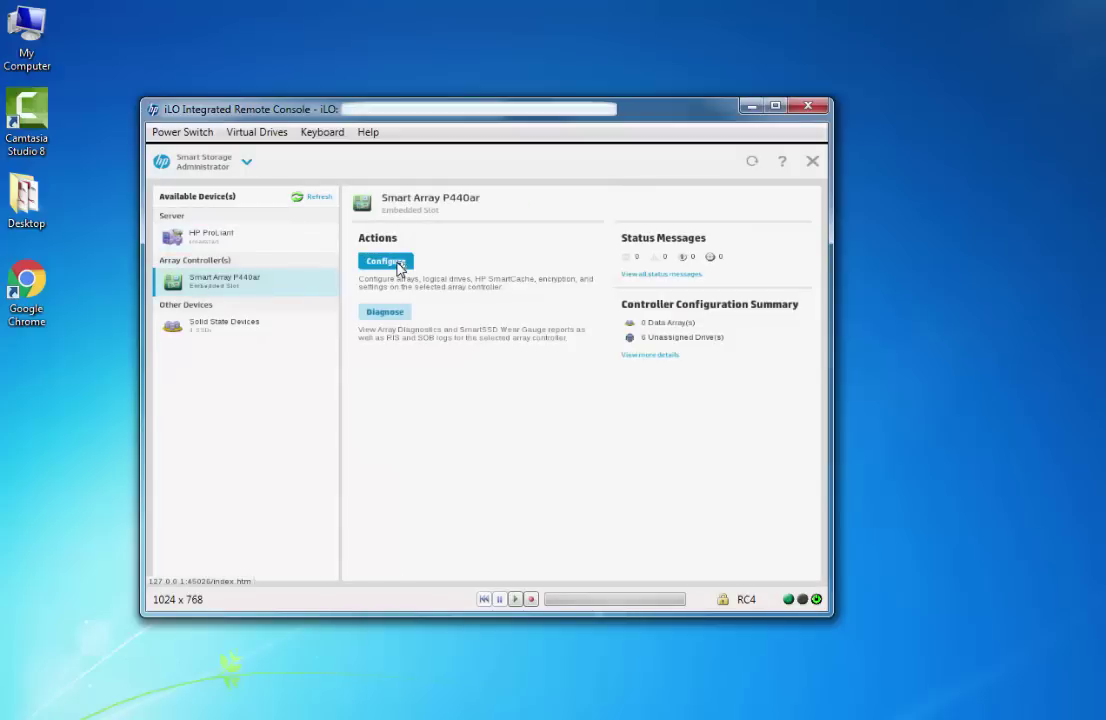
left_click(384, 260)
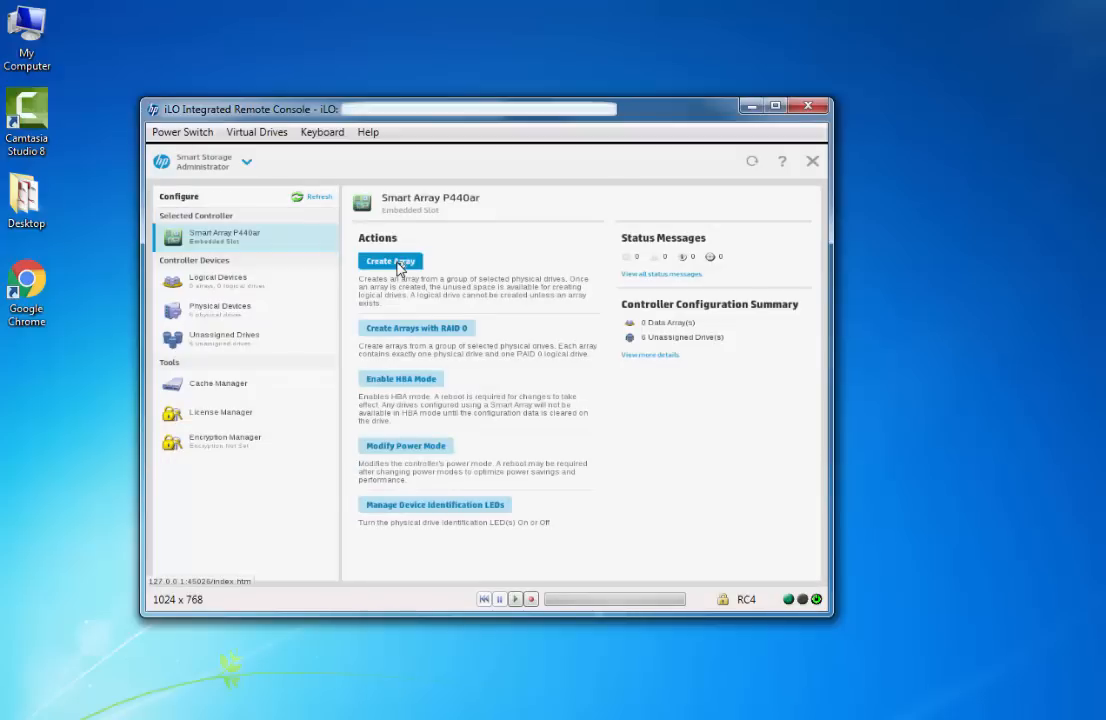
left_click(224, 334)
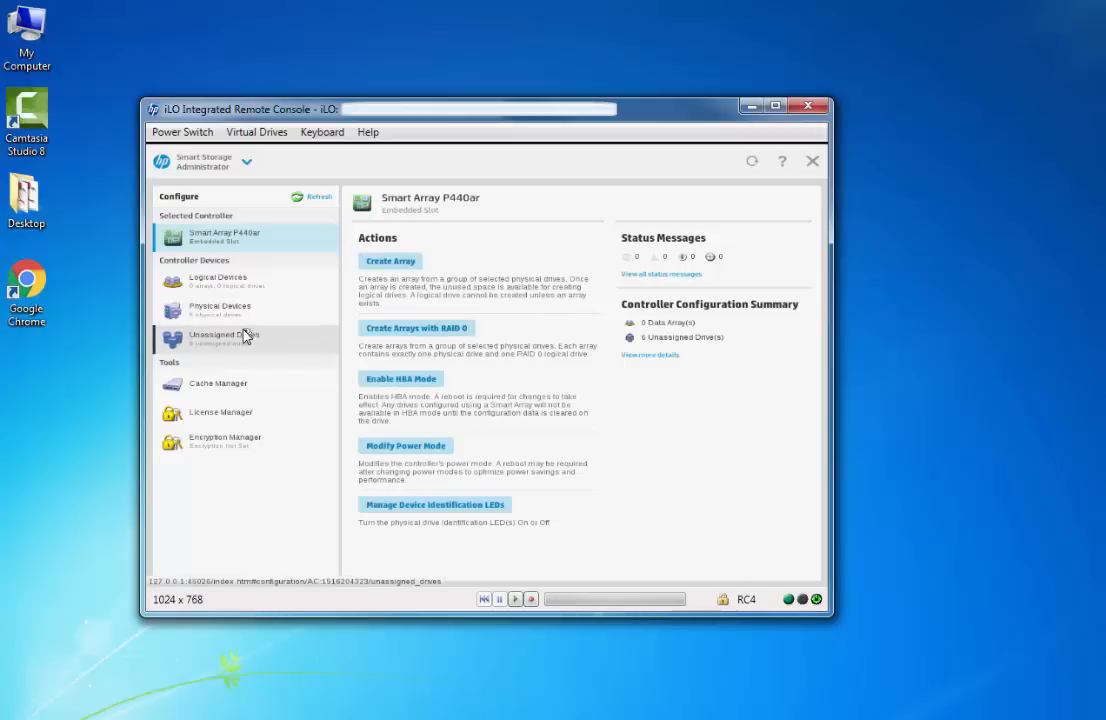
left_click(224, 336)
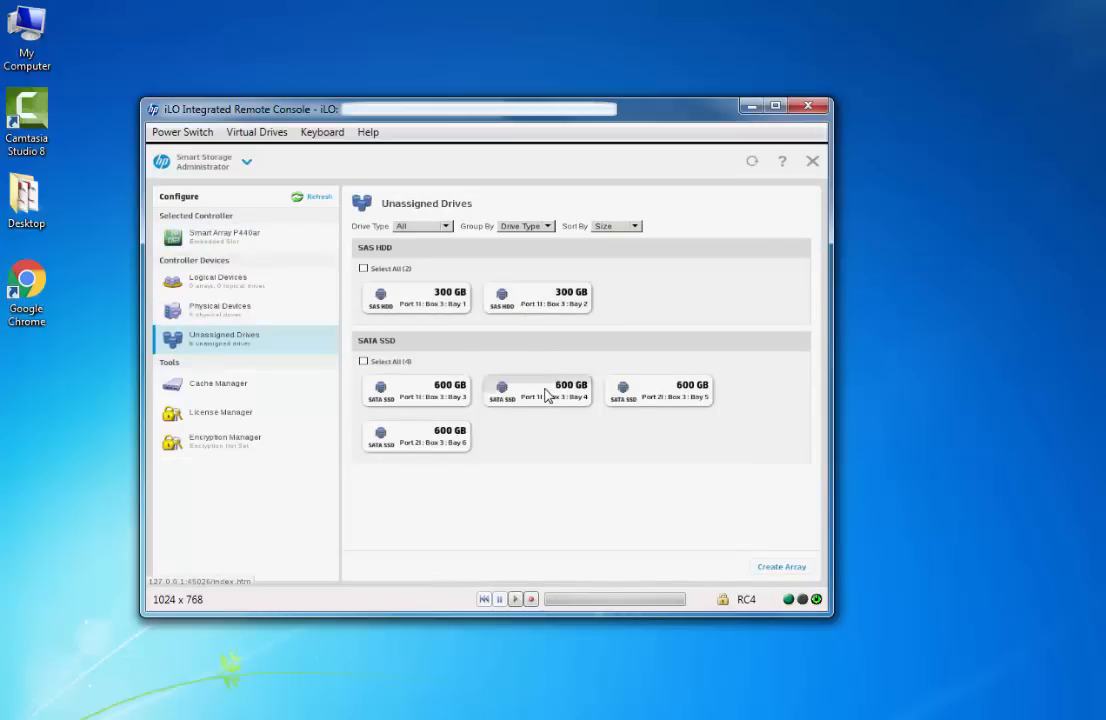
mouse_move(432, 448)
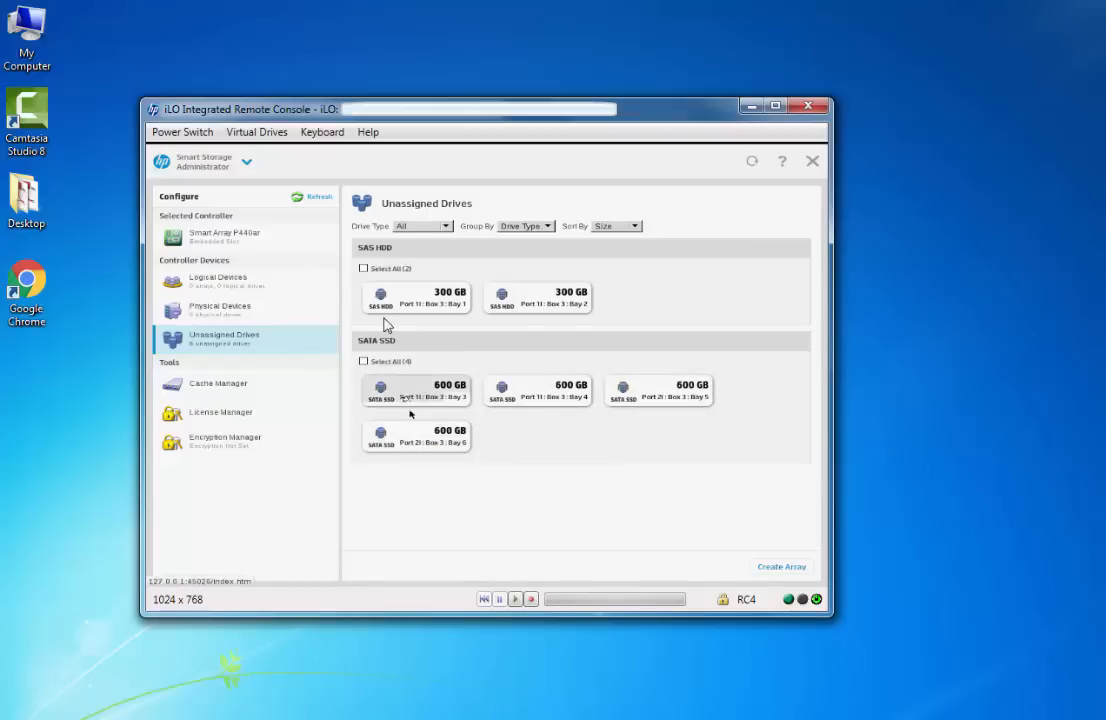
mouse_move(504, 312)
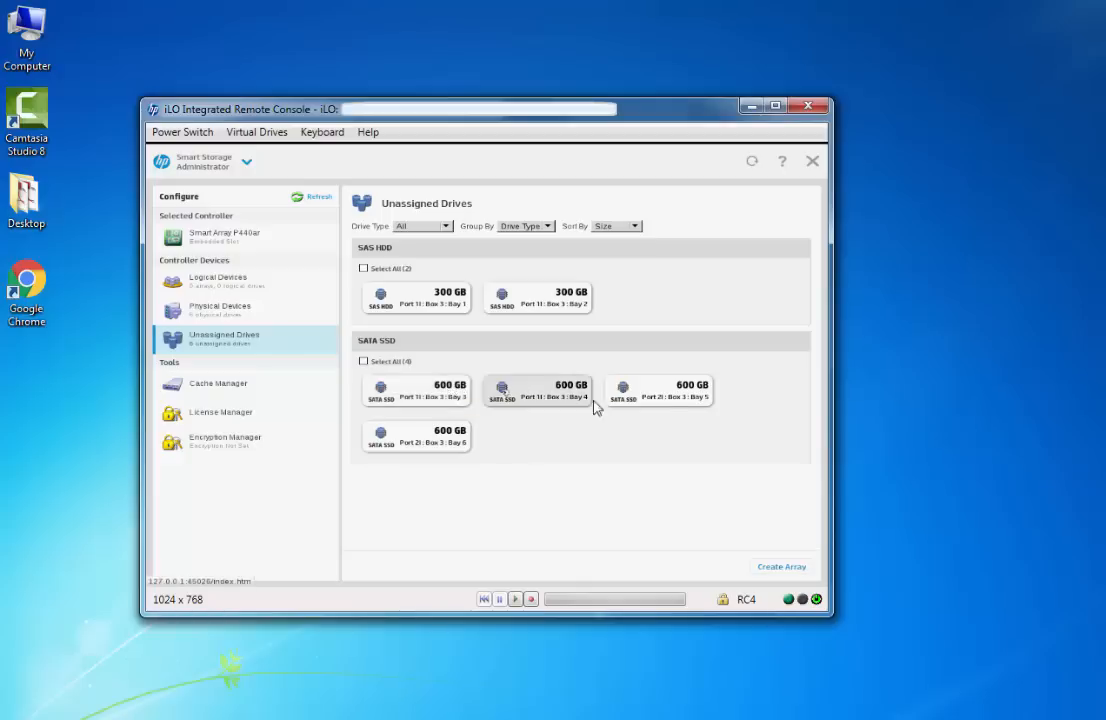
mouse_move(488, 432)
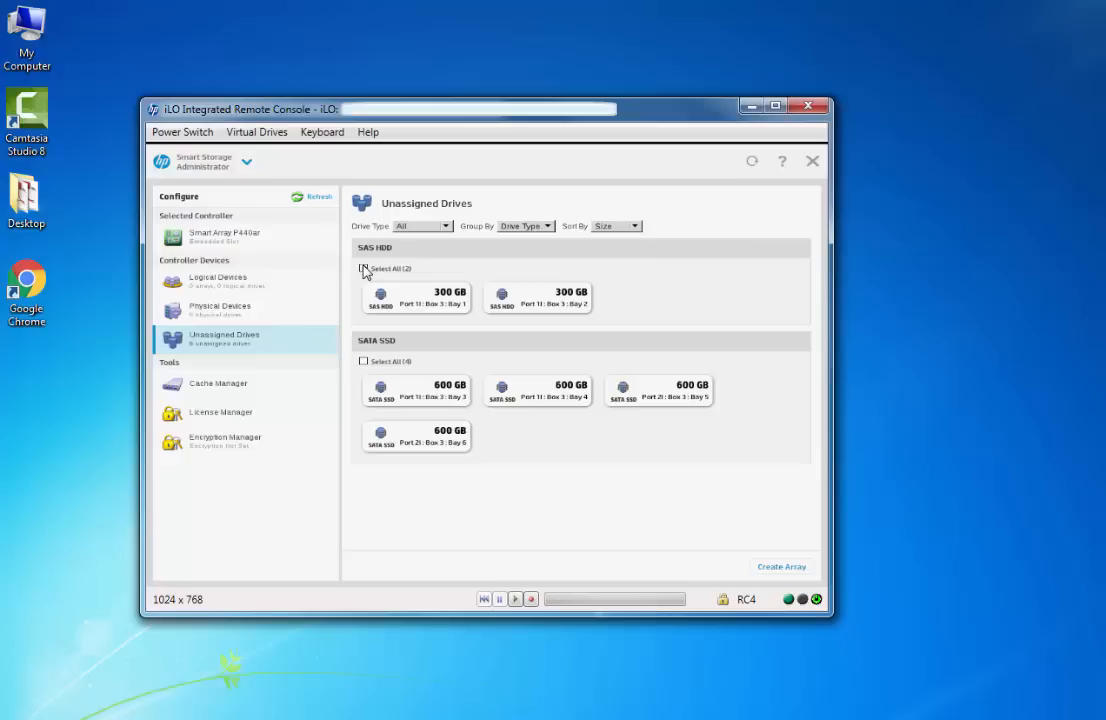
Select all SAS HDDs (both 300 GB) and start Create Array to reach the logical drive settings
left_click(364, 268)
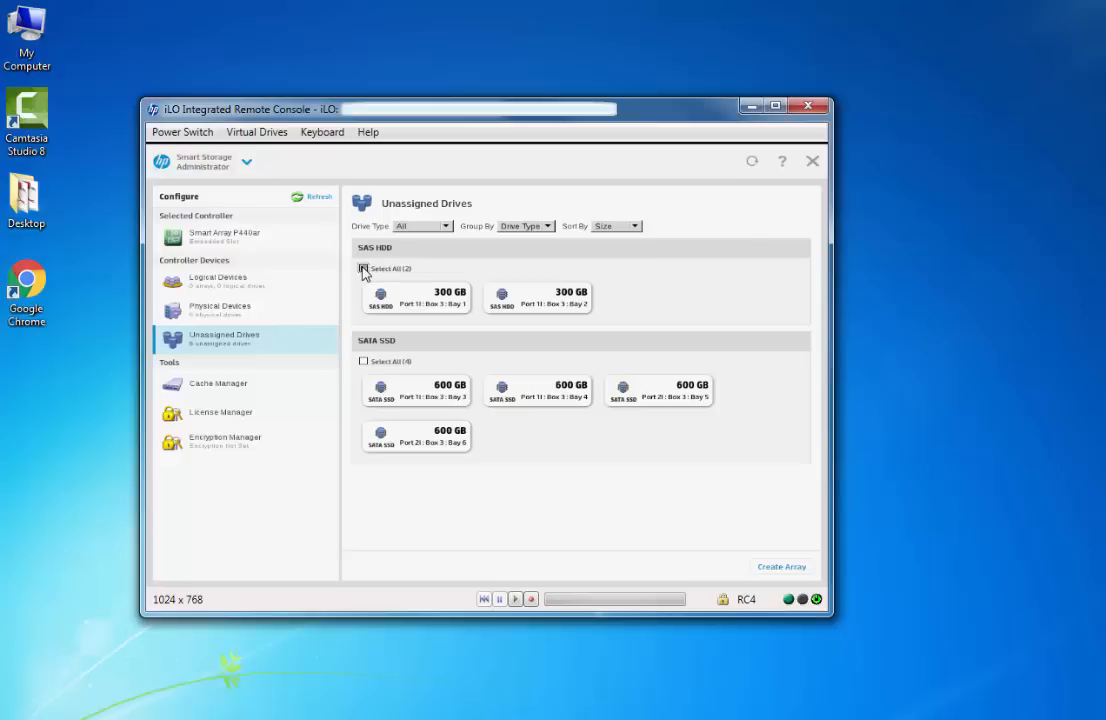
left_click(364, 268)
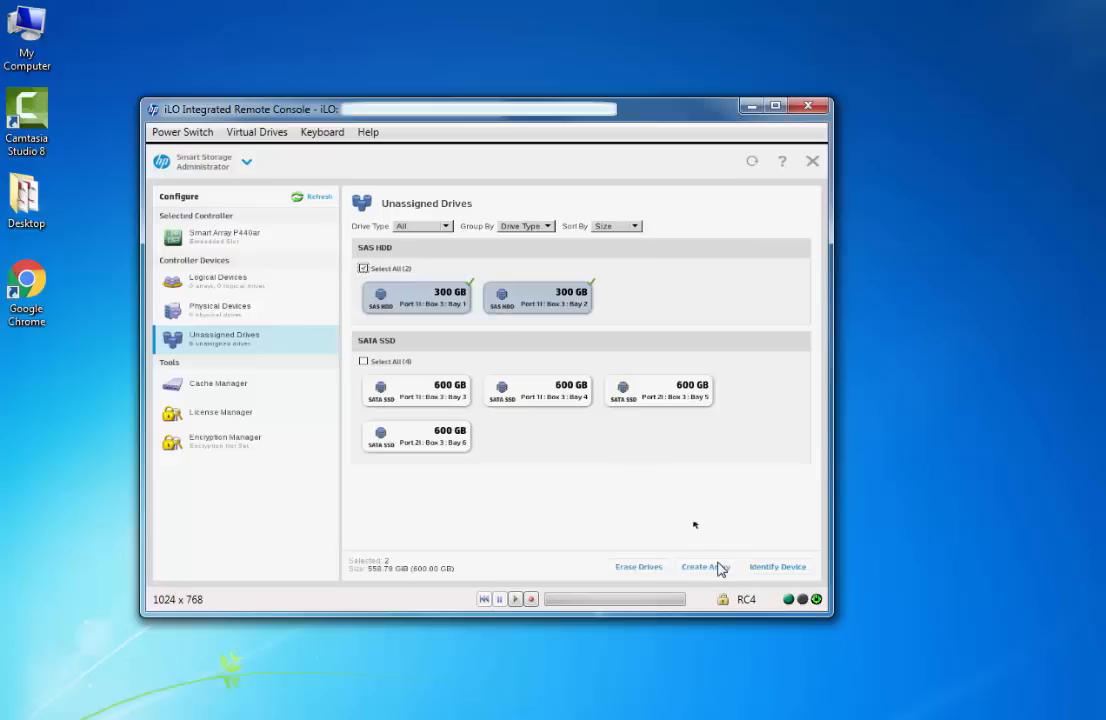
left_click(704, 568)
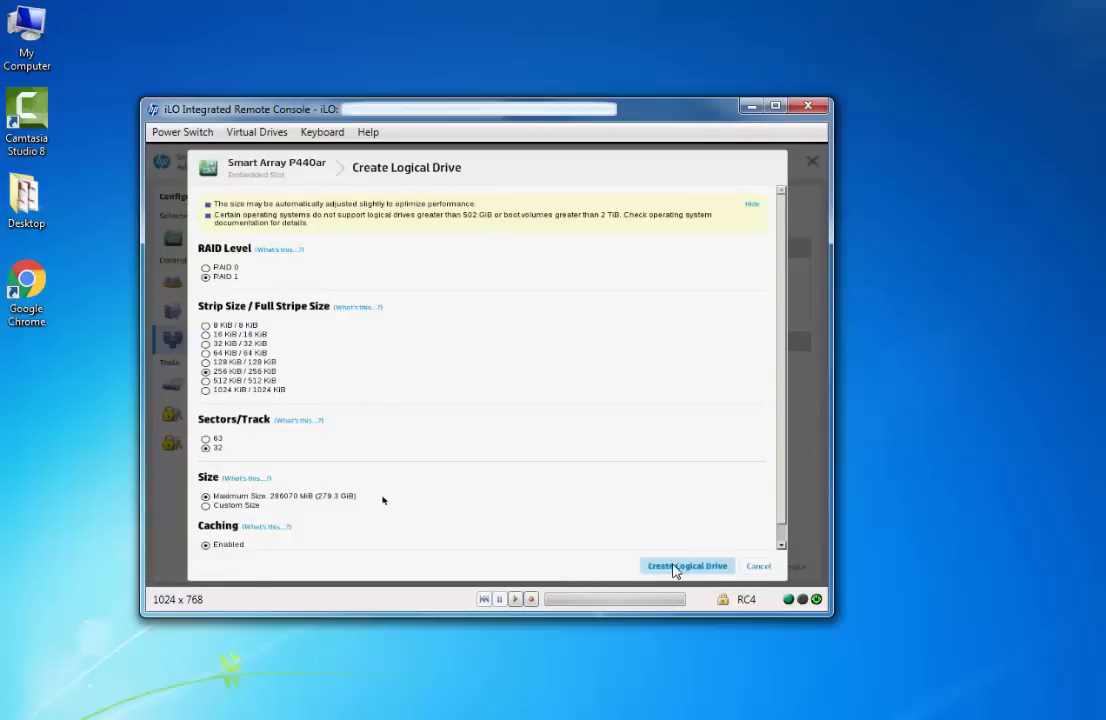
Create the 278.37 GB RAID 1 logical drive on the two HDDs and finish the summary
left_click(686, 564)
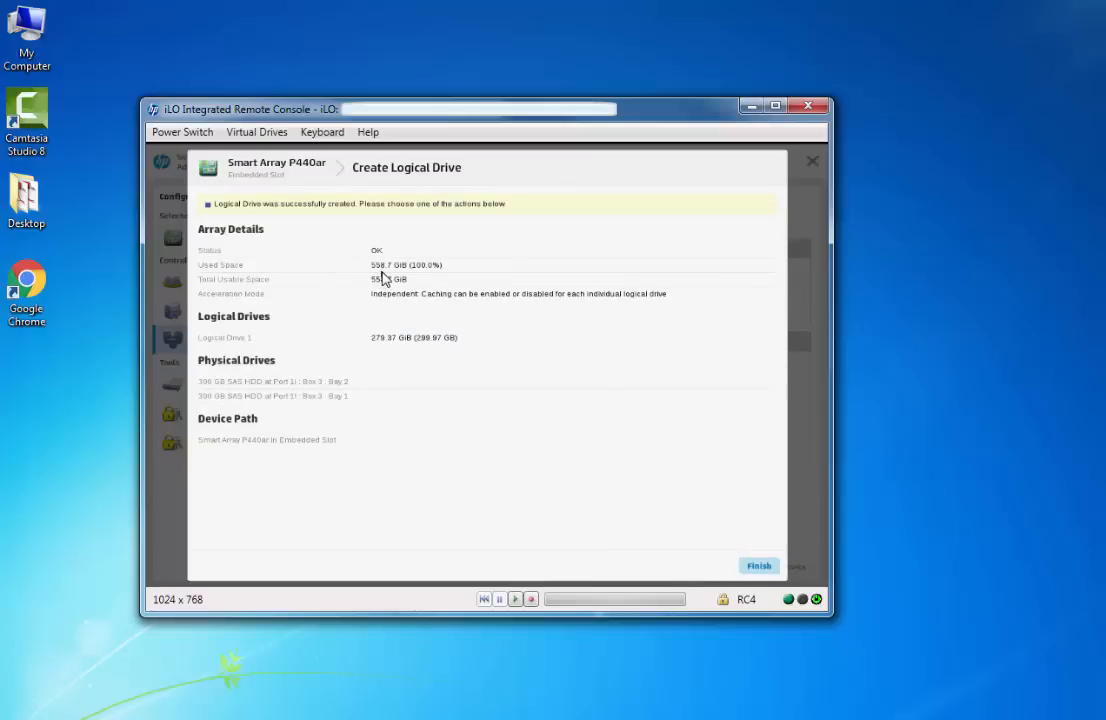
mouse_move(400, 280)
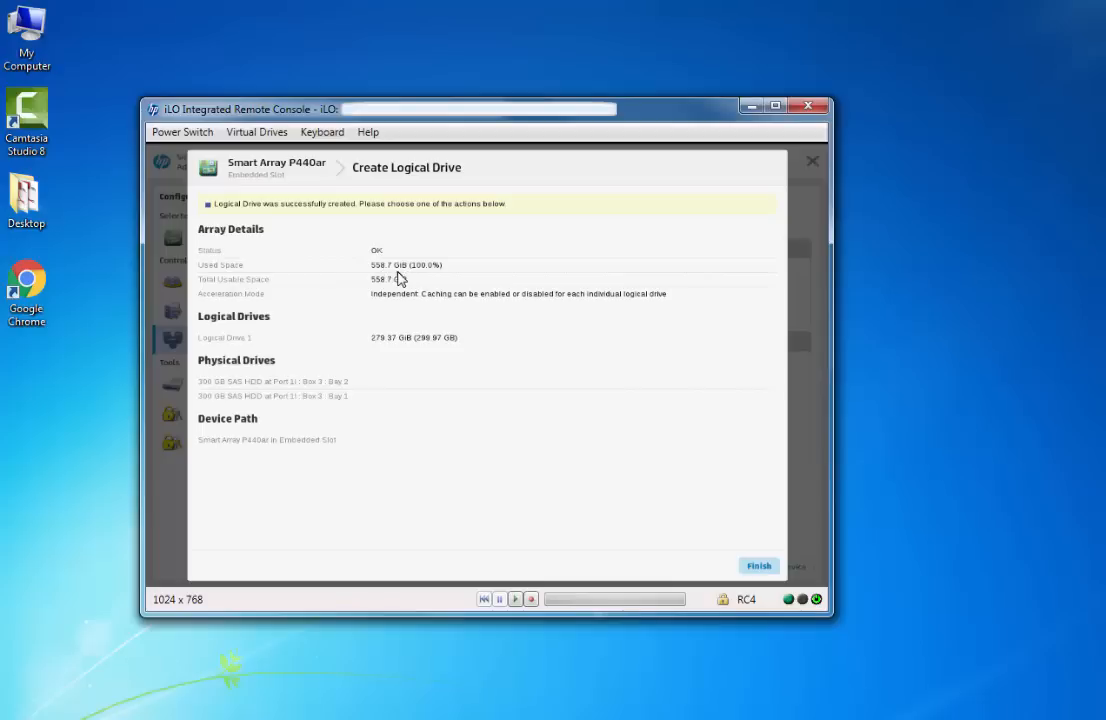
mouse_move(394, 284)
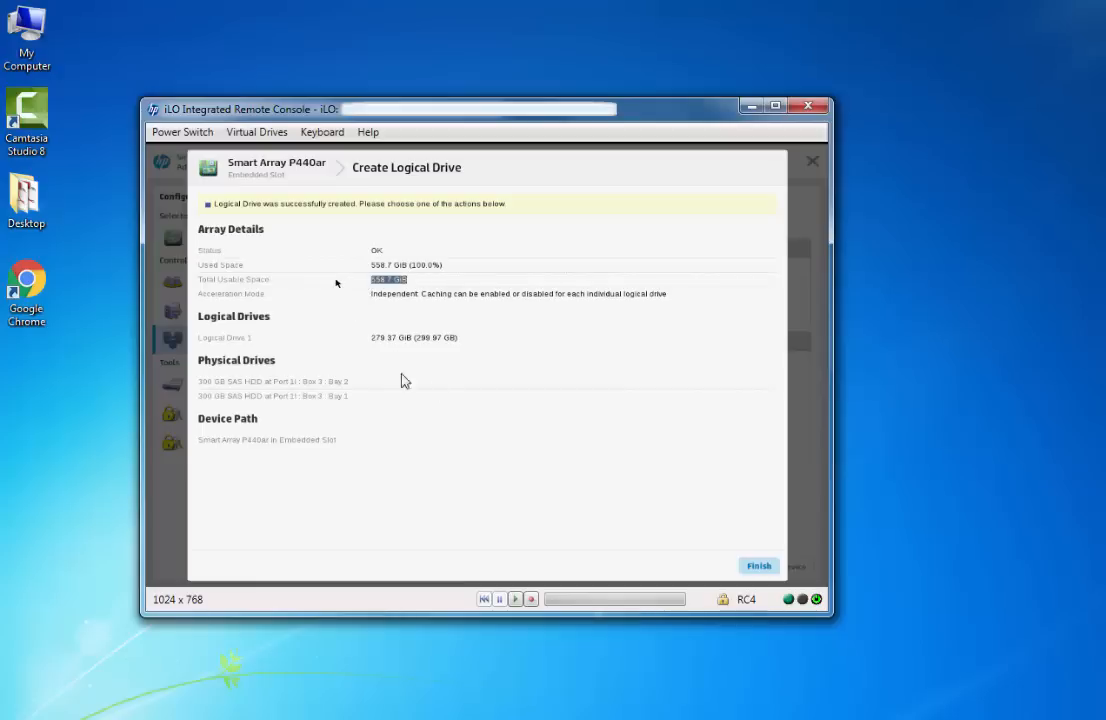
left_click(756, 566)
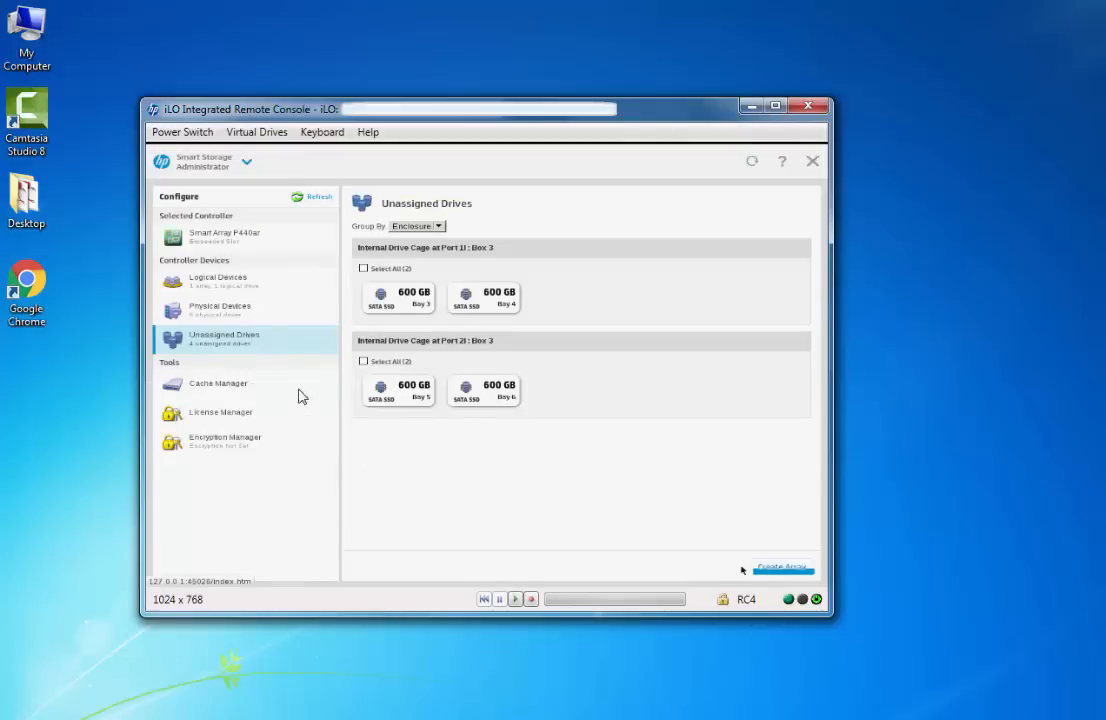
Check Logical Drive 1 under Logical Devices, then select both 600 GB SSDs in each drive cage
left_click(216, 276)
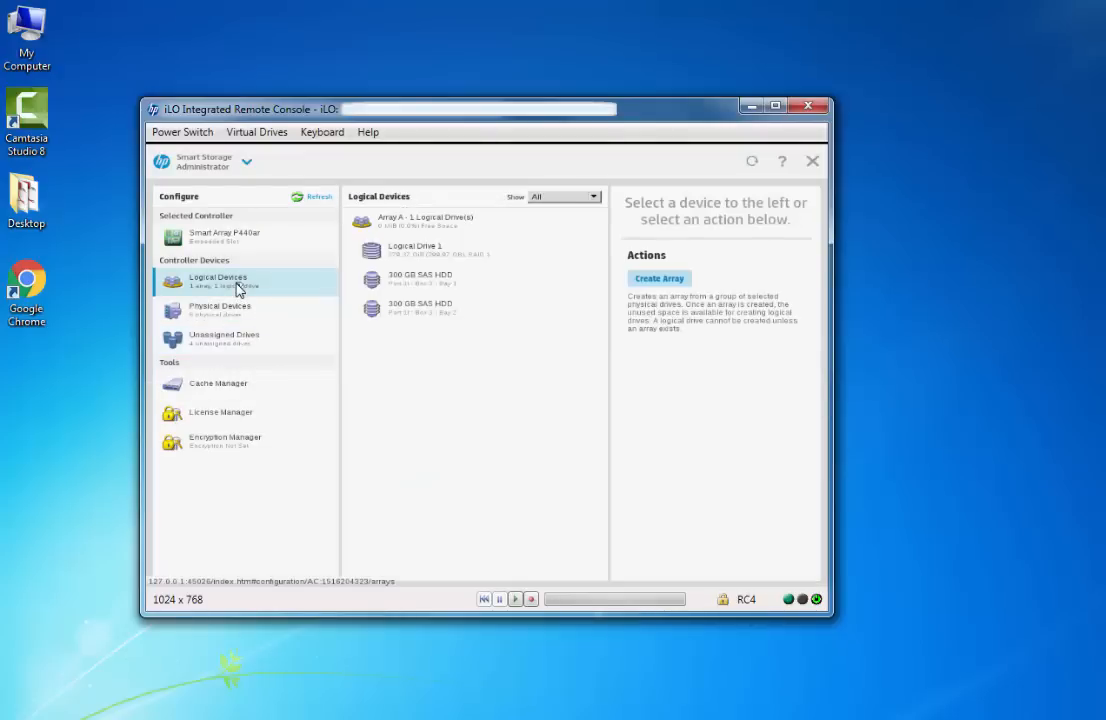
left_click(410, 248)
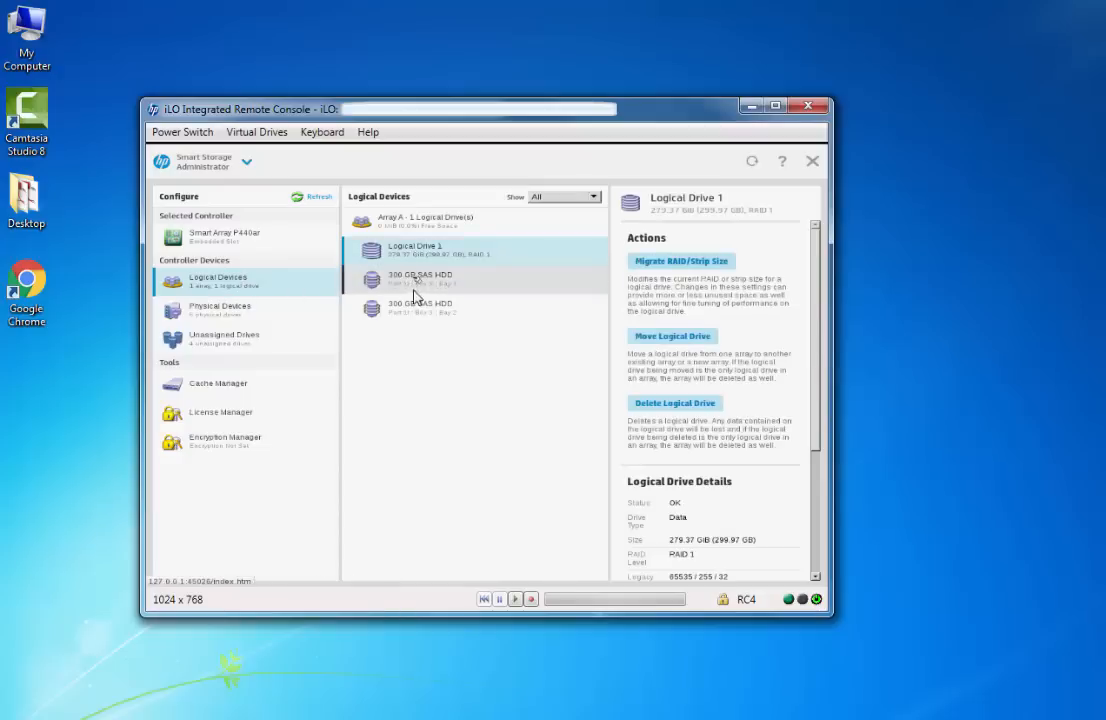
left_click(224, 338)
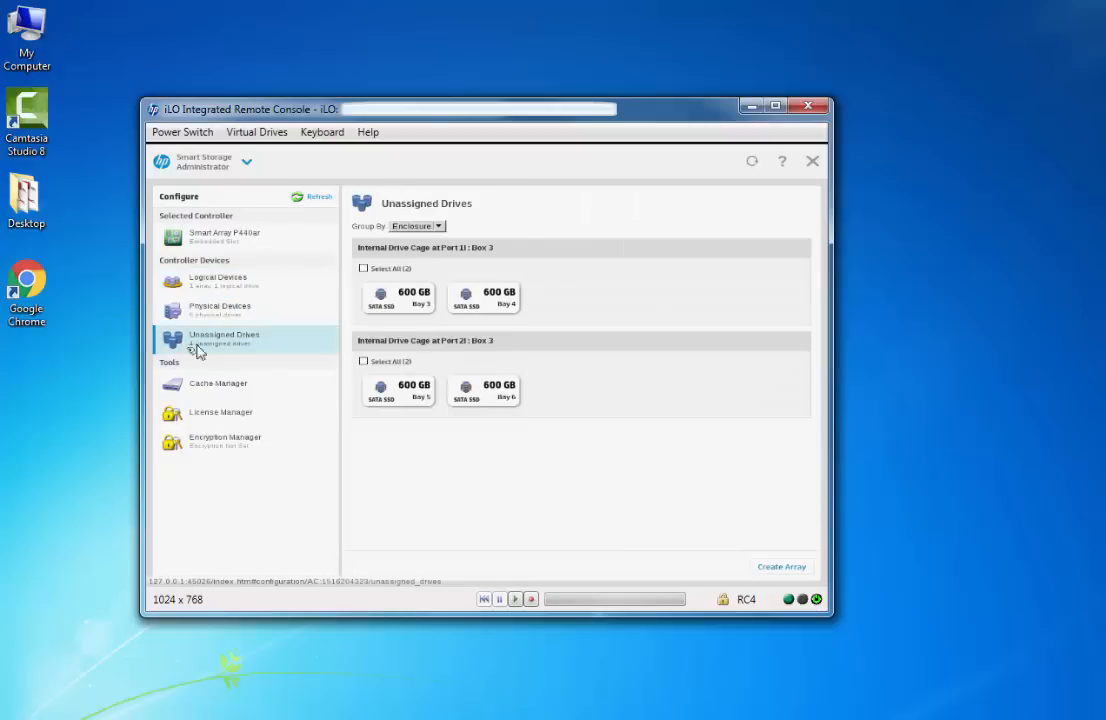
left_click(364, 268)
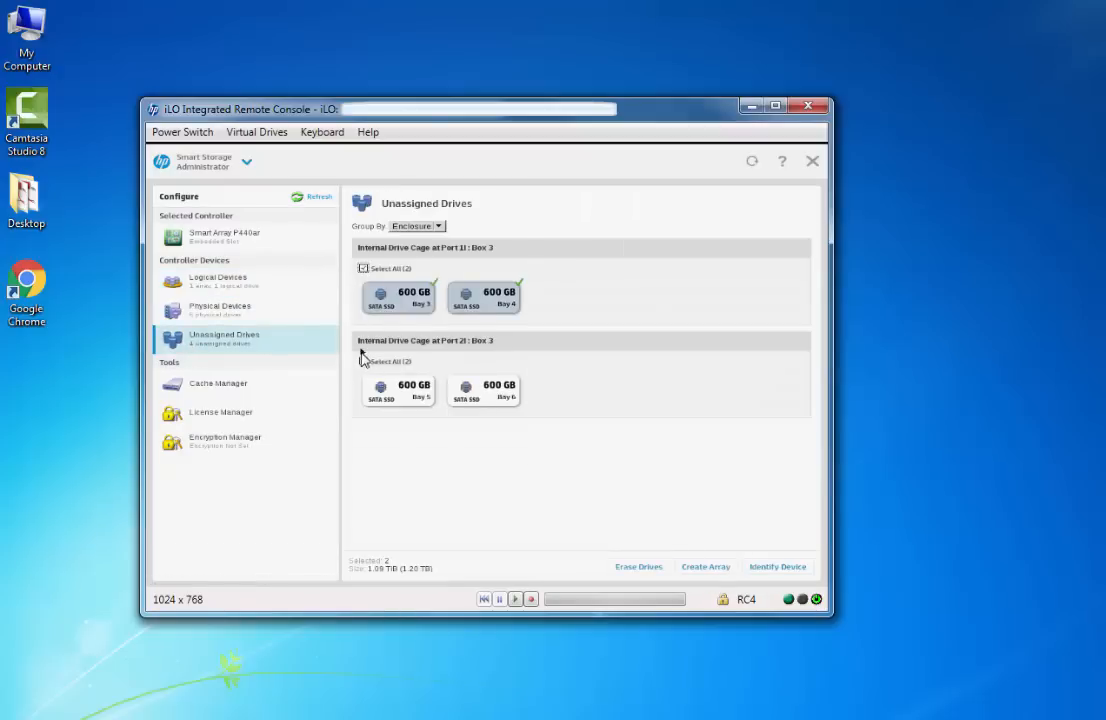
left_click(364, 362)
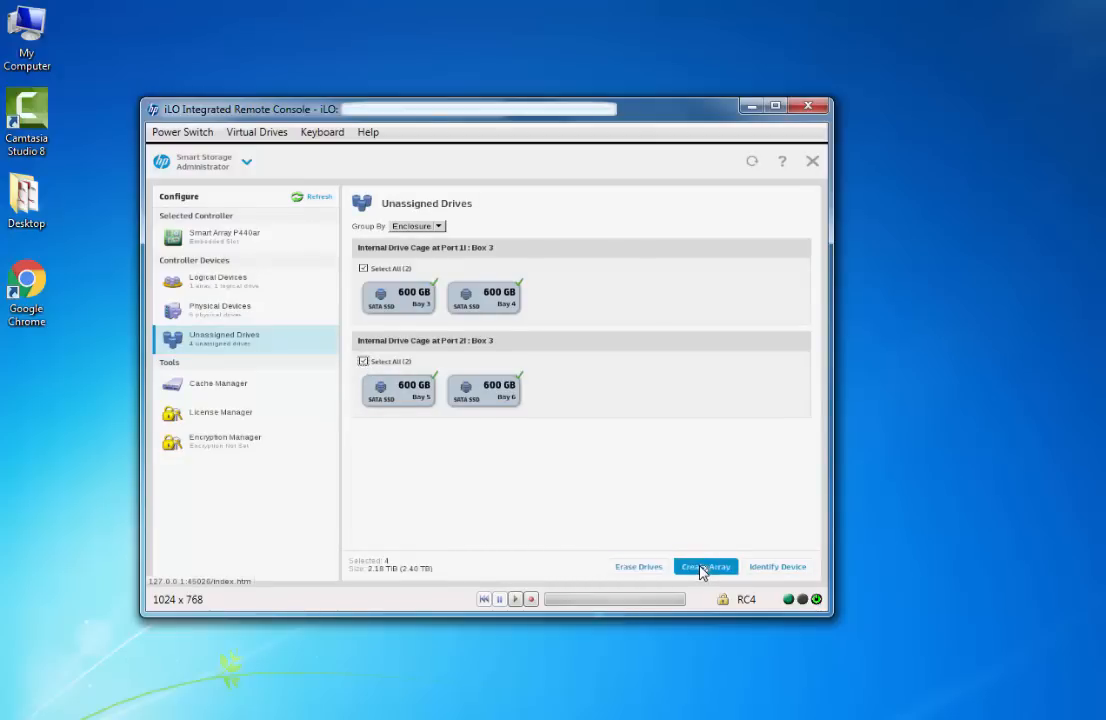
Build a RAID 1+0 logical drive from the four SSDs, accepting SSD over-provisioning, and finish
left_click(706, 566)
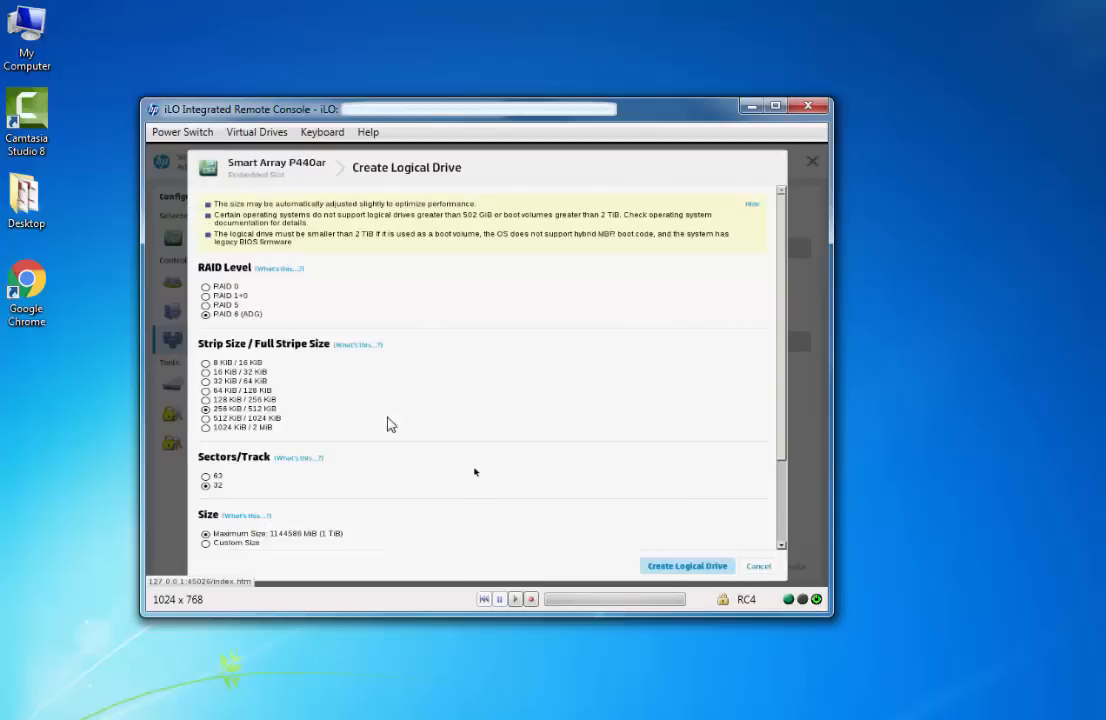
left_click(206, 296)
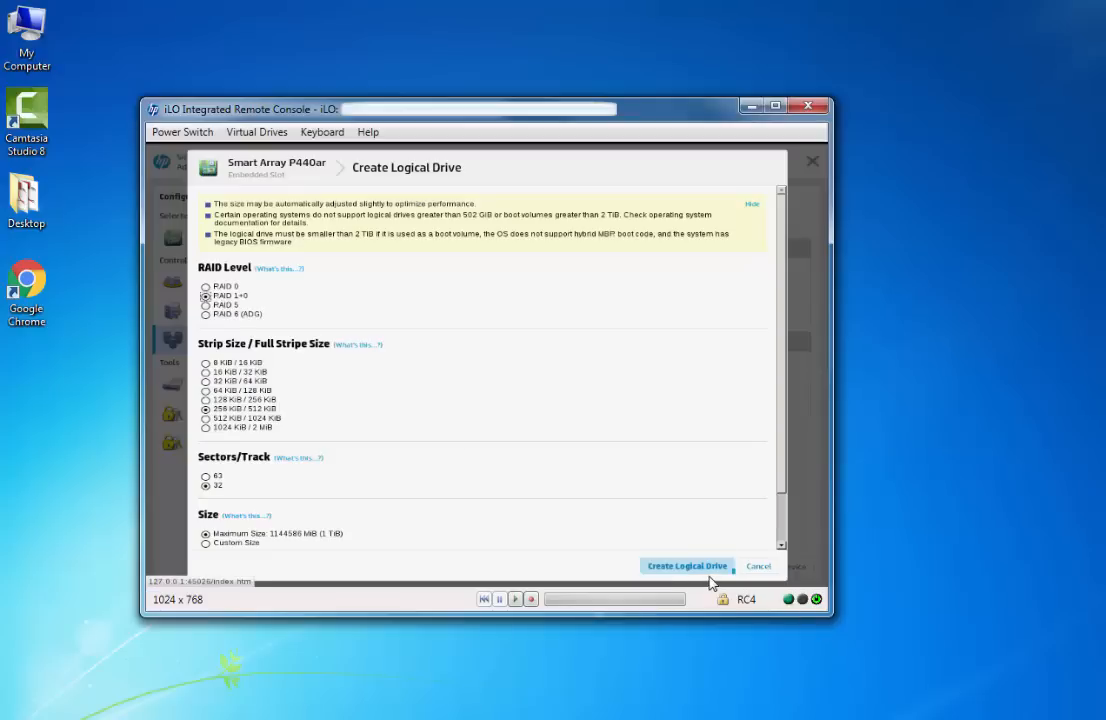
left_click(688, 566)
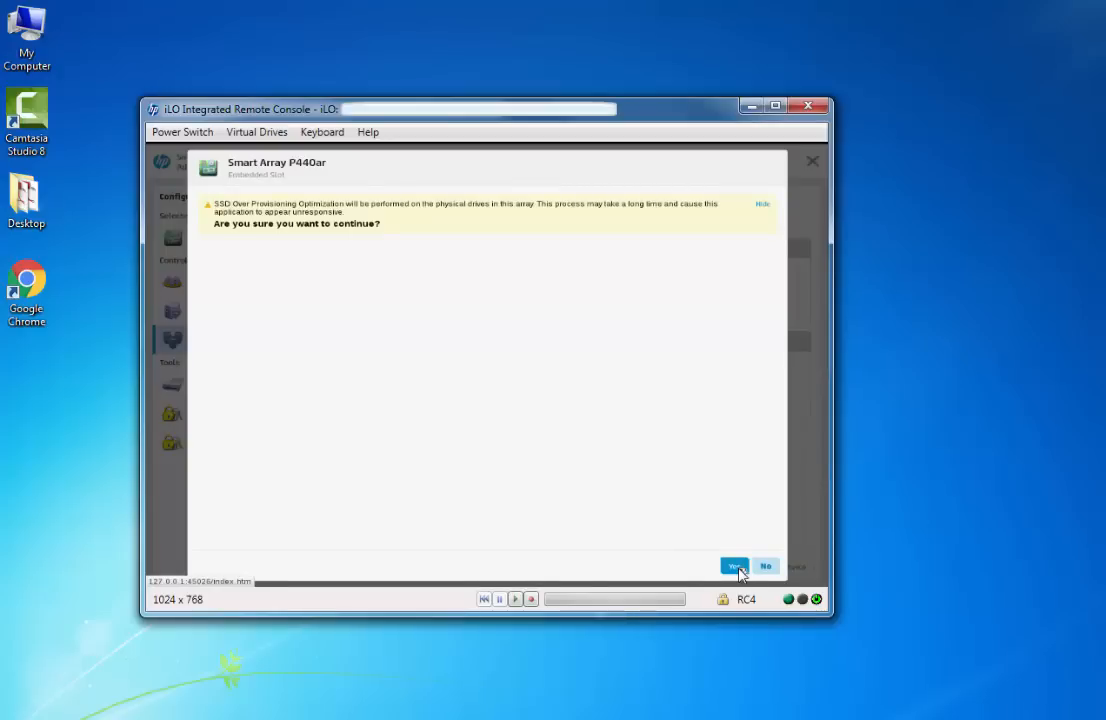
left_click(732, 564)
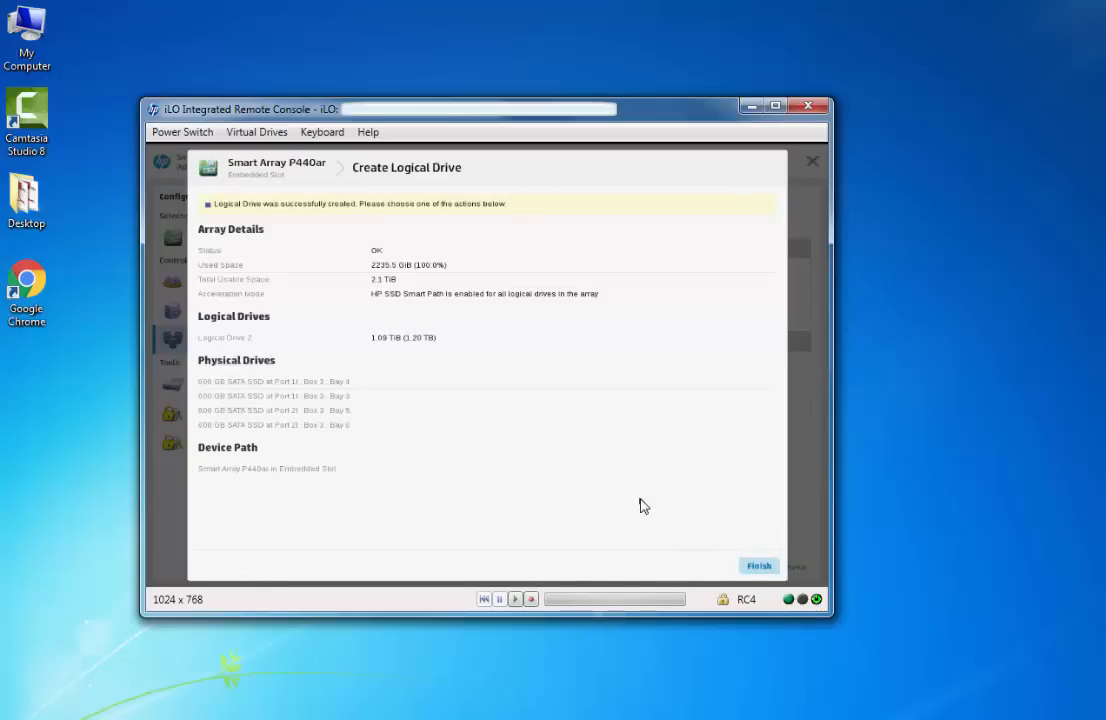
left_click(758, 566)
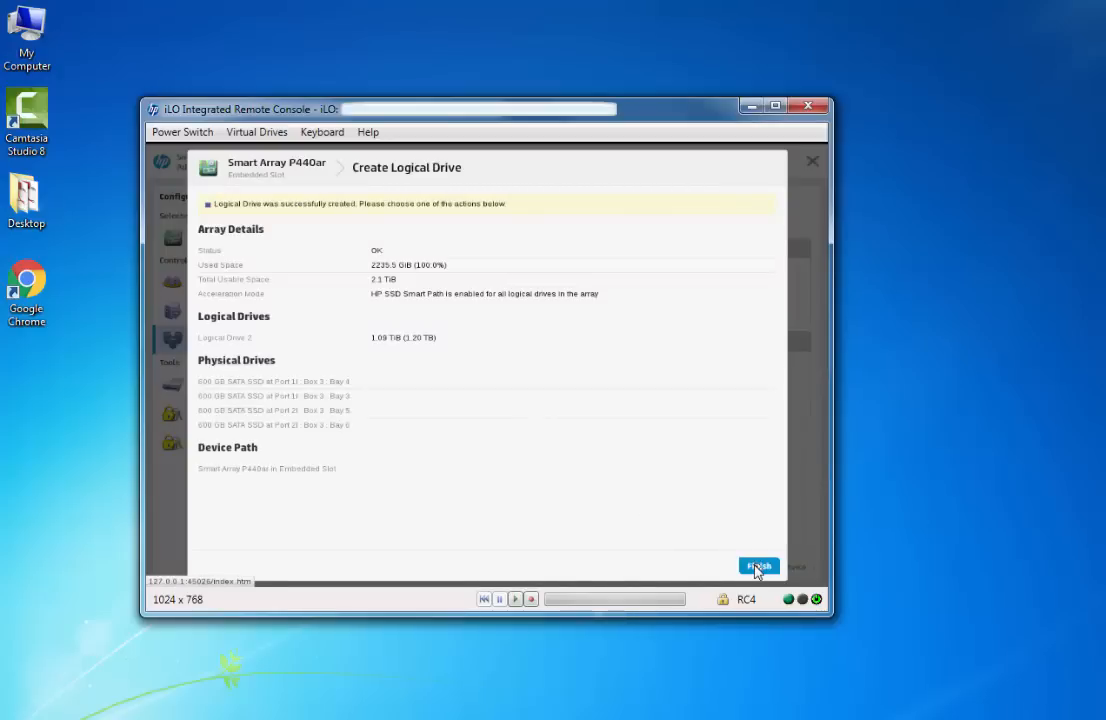
left_click(760, 562)
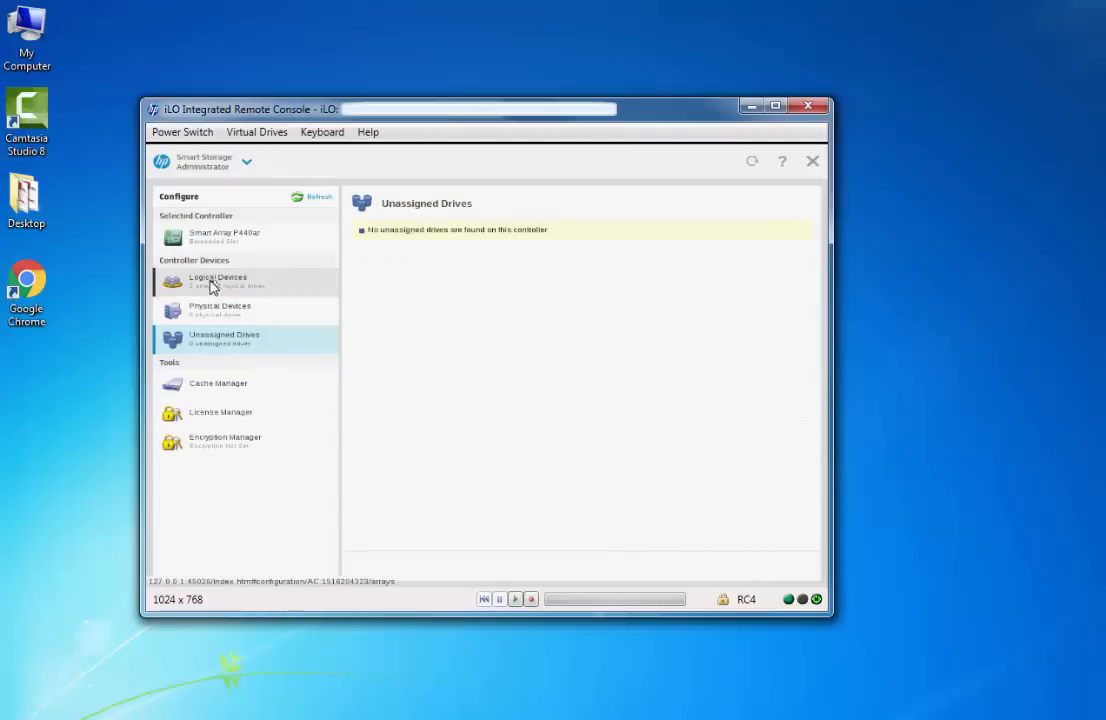
Review Logical Drive 1 and Logical Drive 2 (1.09 TiB RAID 1+0) under Logical Devices
left_click(216, 280)
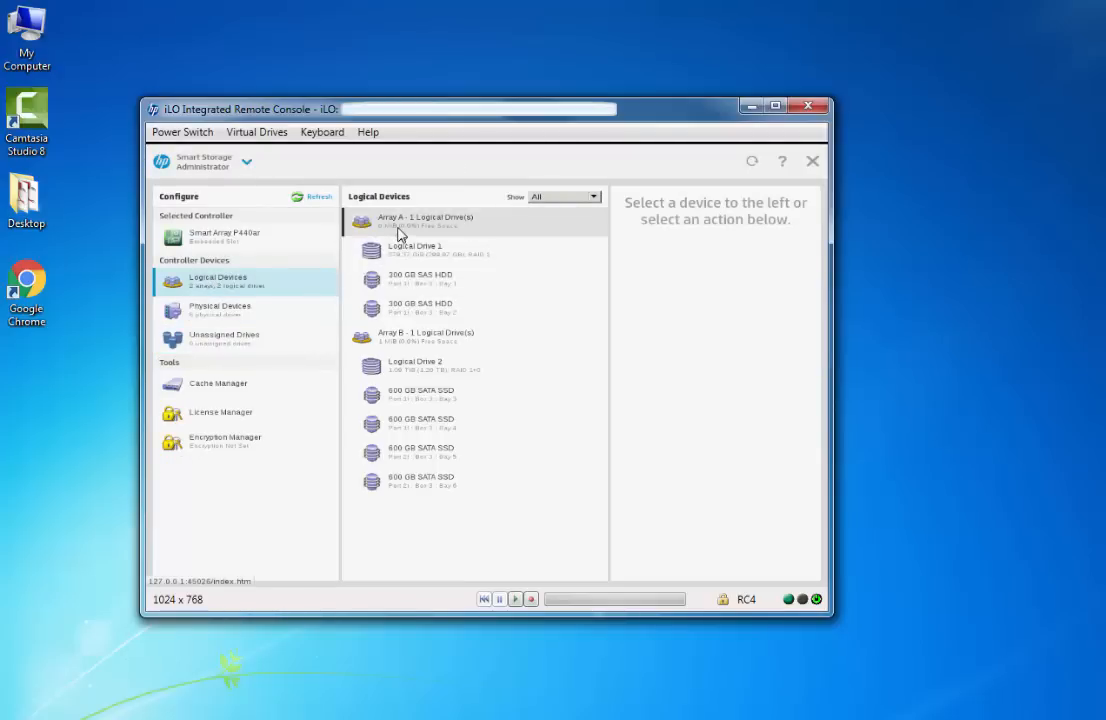
left_click(416, 248)
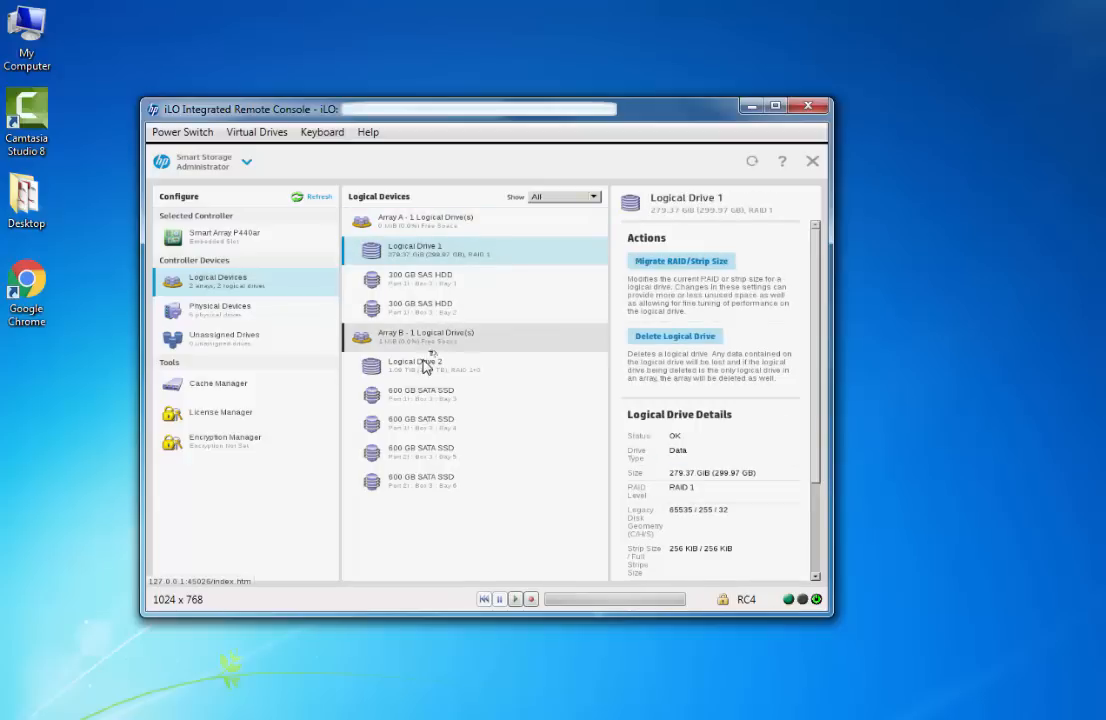
left_click(424, 364)
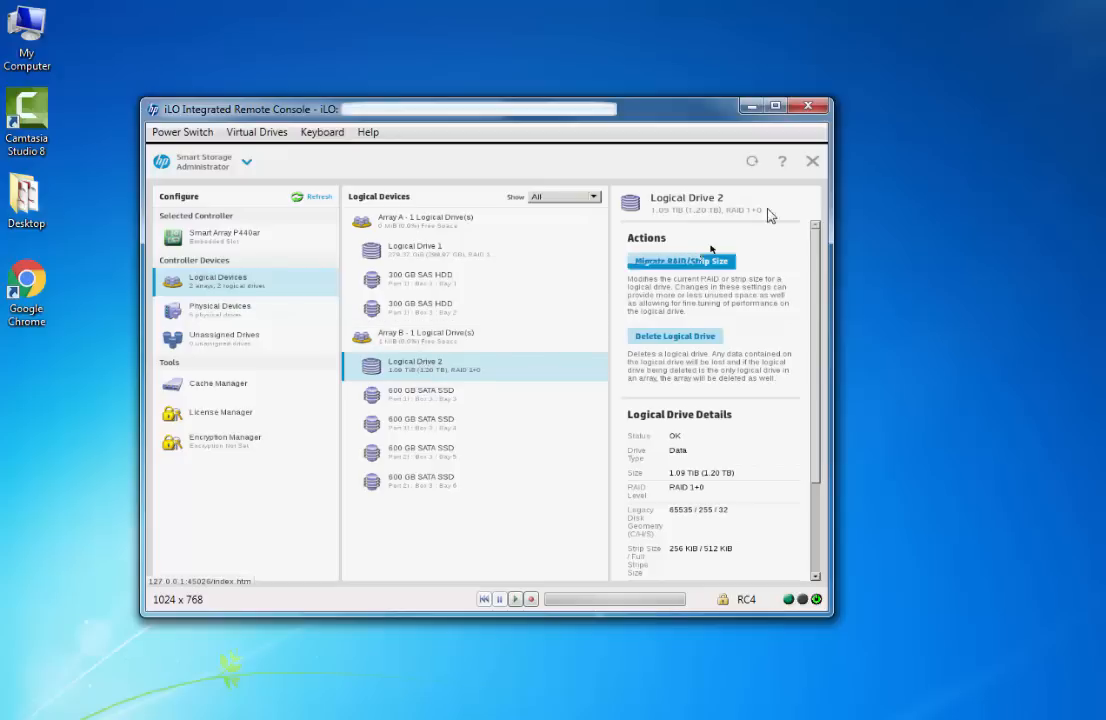
mouse_move(812, 160)
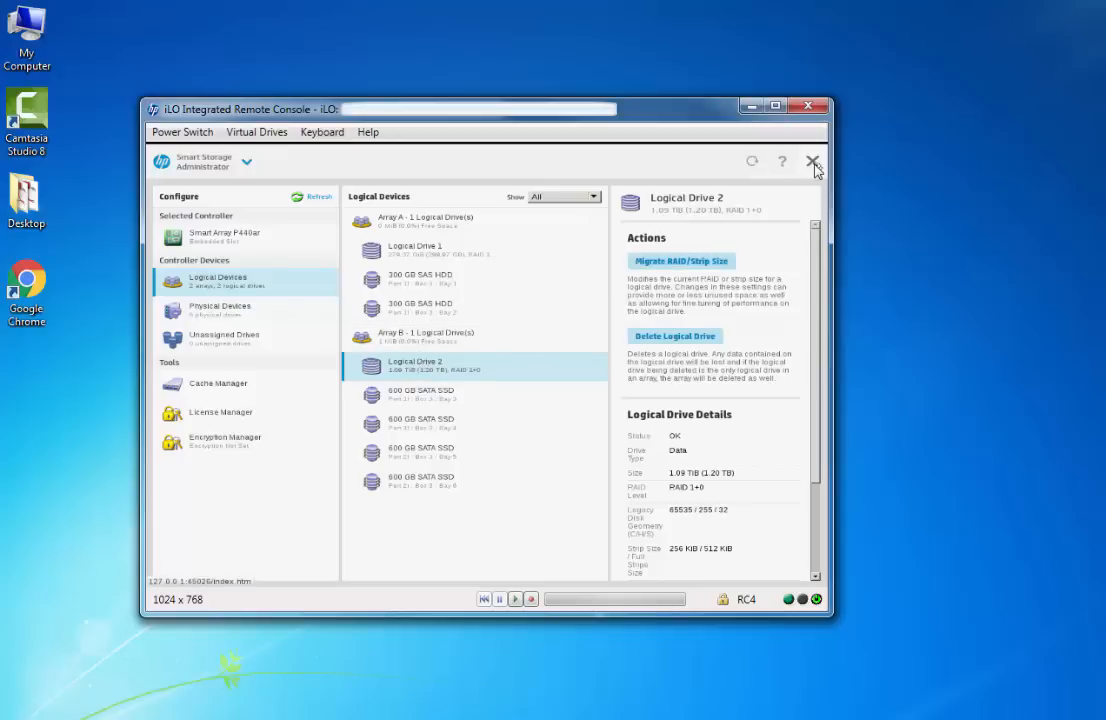
Exit Smart Storage Administrator with OK and reboot the server from Intelligent Provisioning's power menu
left_click(808, 160)
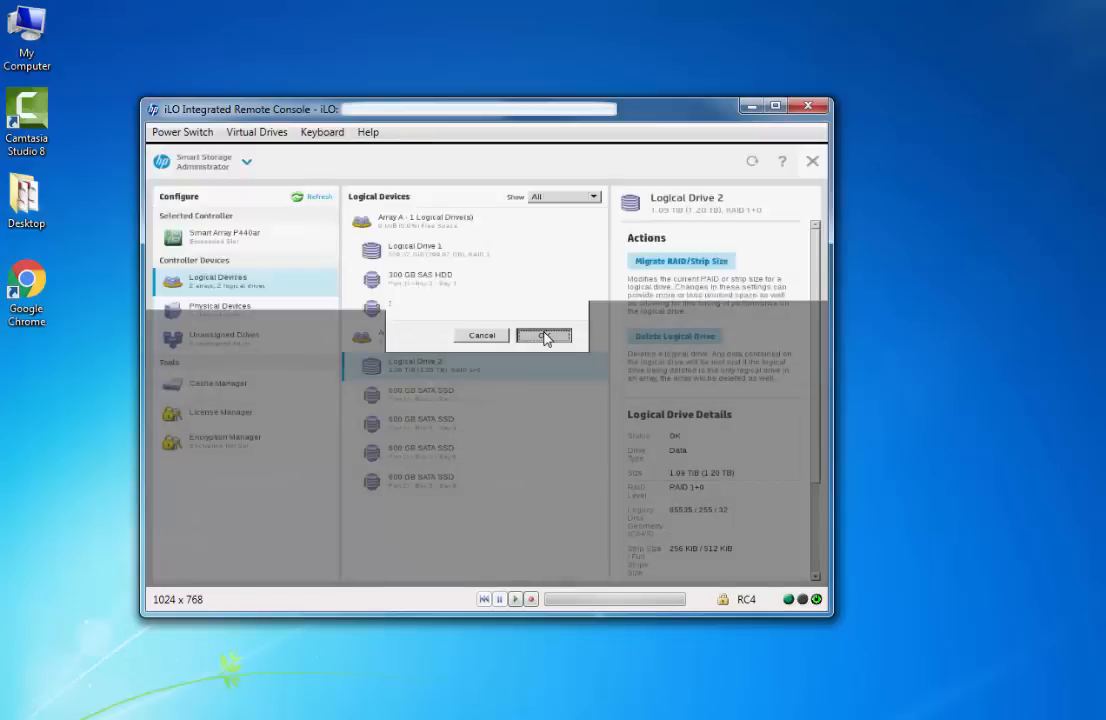
left_click(544, 336)
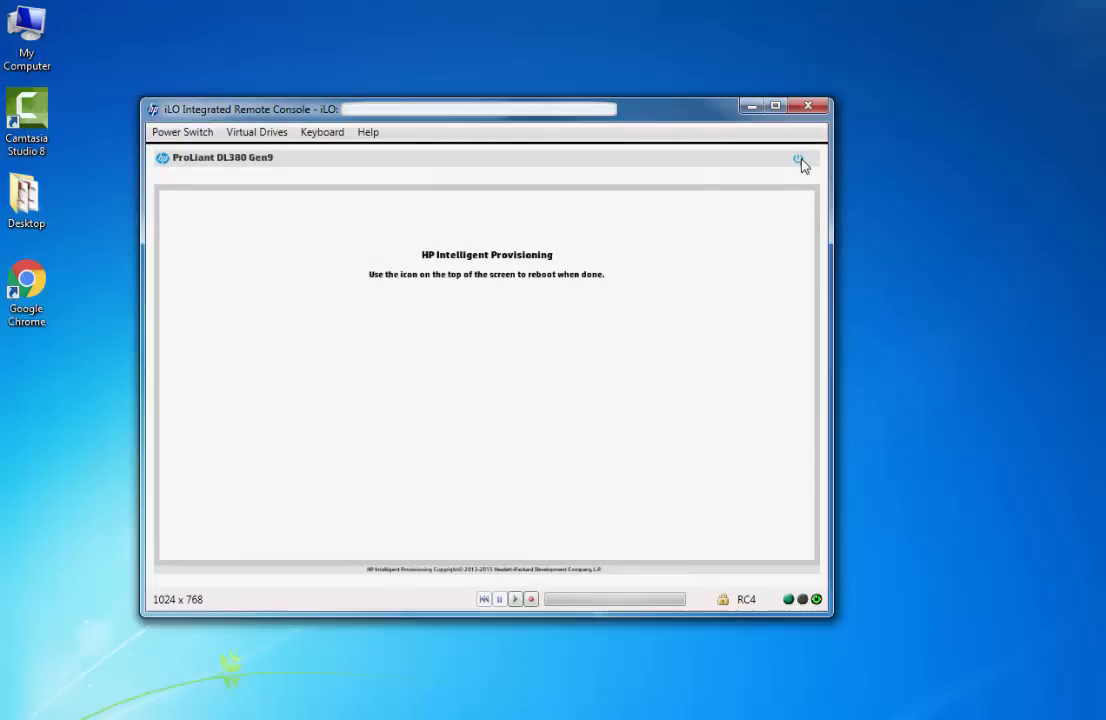
left_click(796, 160)
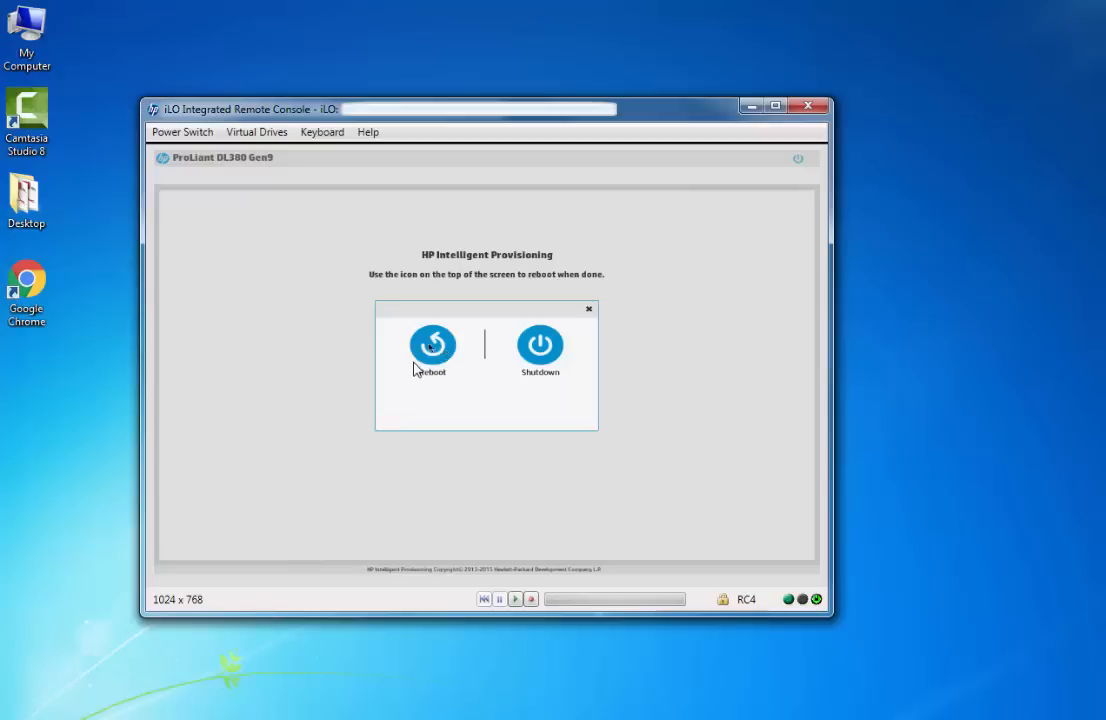
left_click(432, 344)
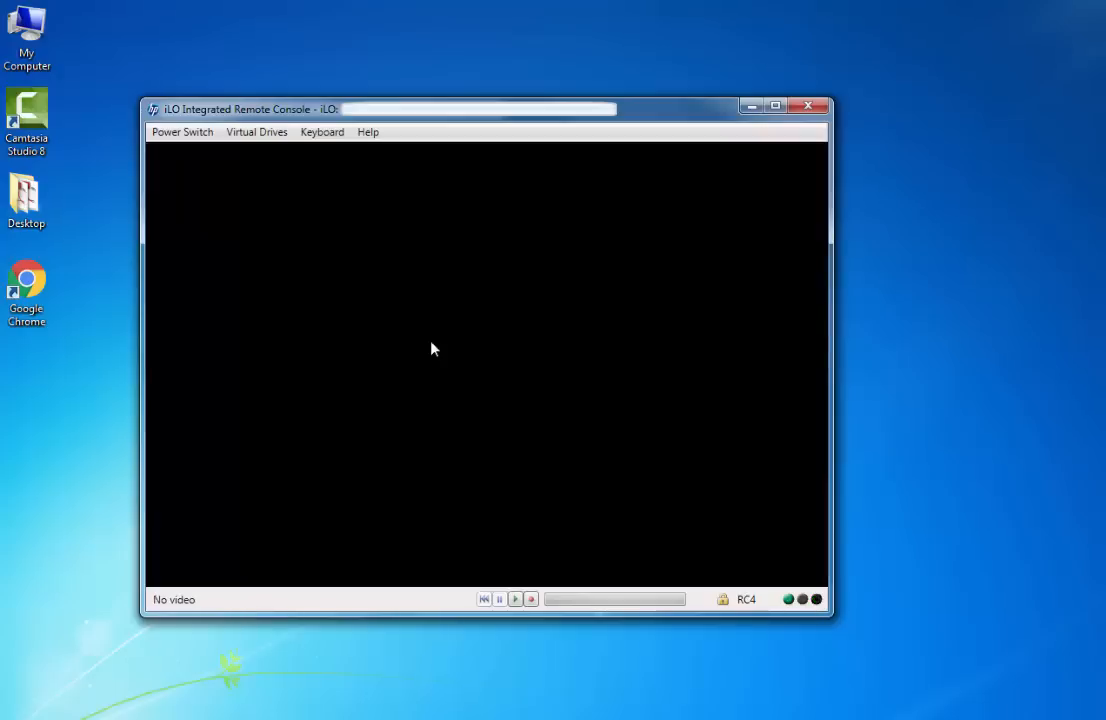